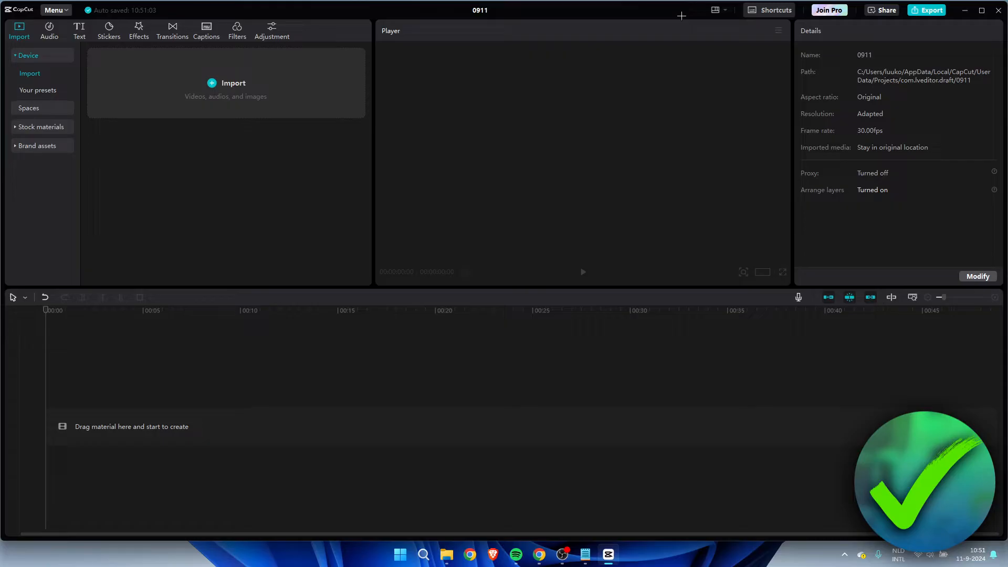
mouse_move(858, 126)
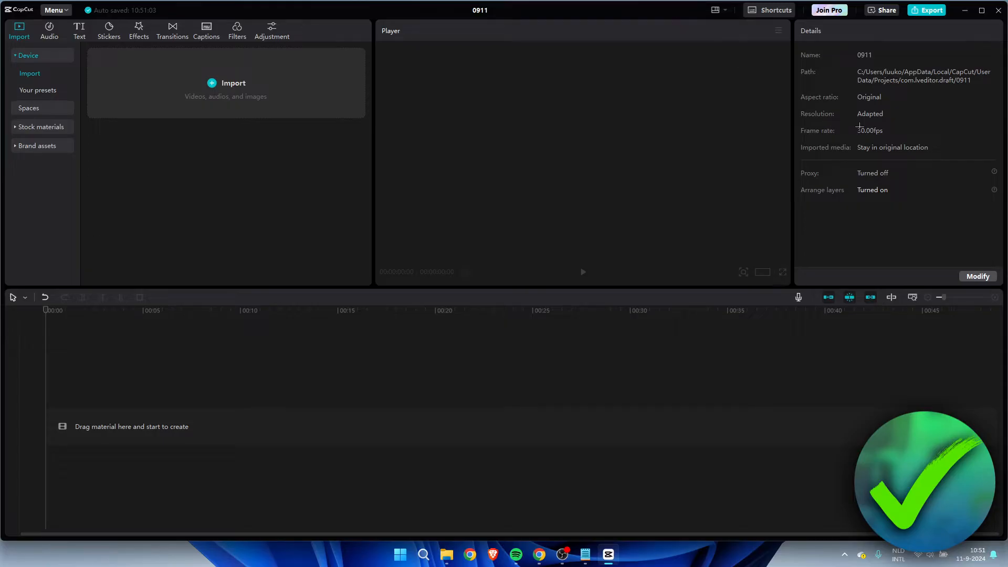
mouse_move(884, 143)
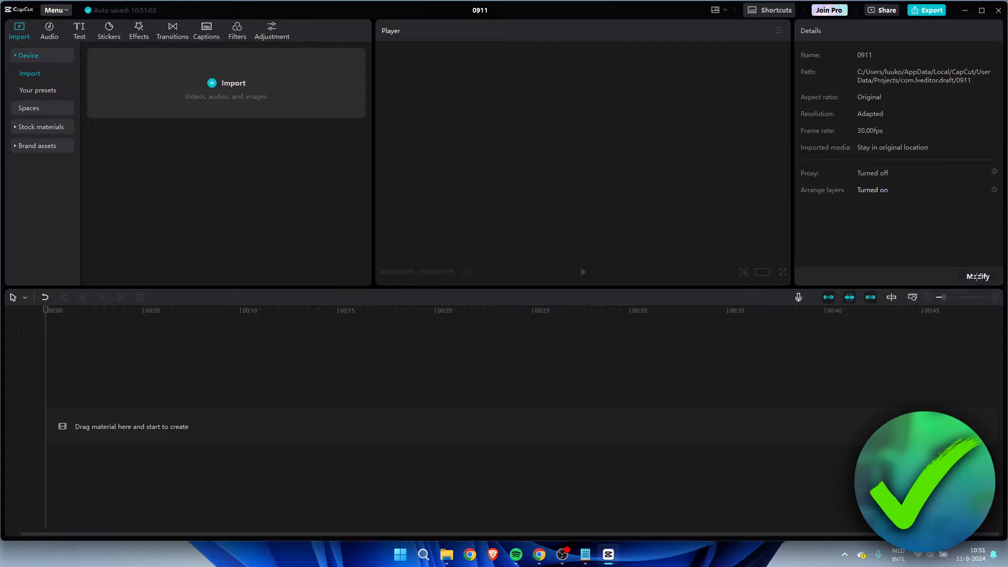
Set the project aspect ratio to 4:3 and frame rate to 24 fps, then save
left_click(977, 277)
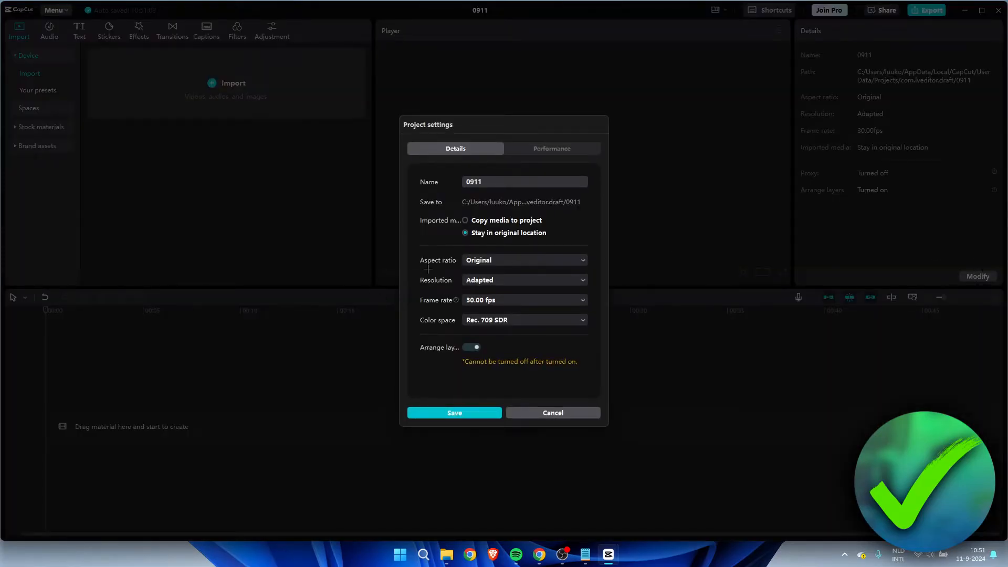
left_click(523, 260)
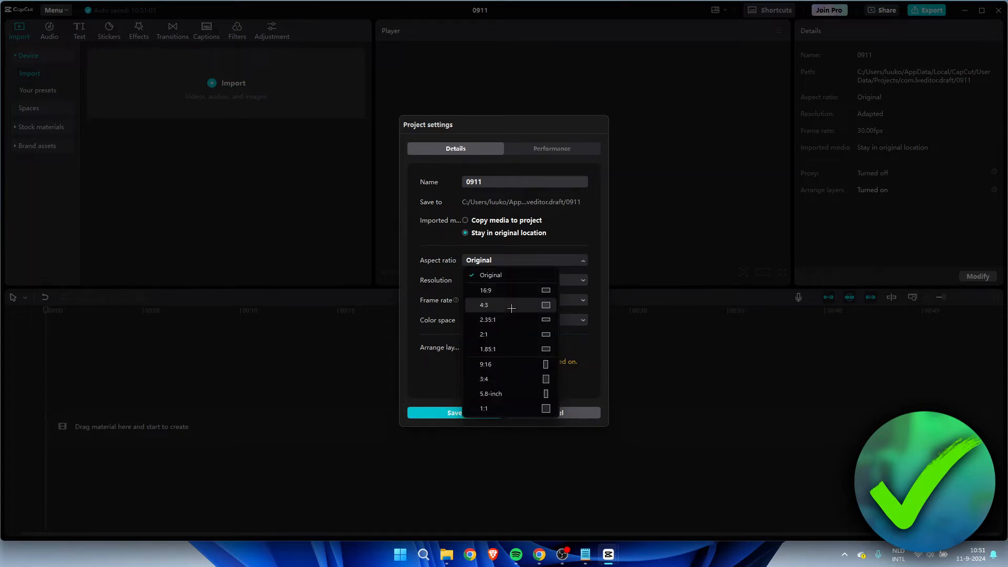
left_click(483, 305)
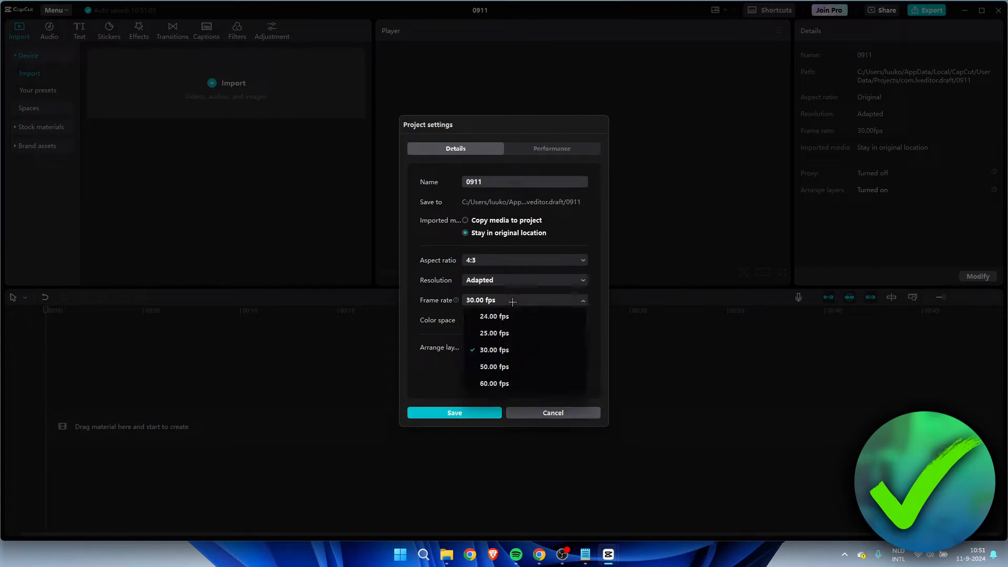
left_click(495, 316)
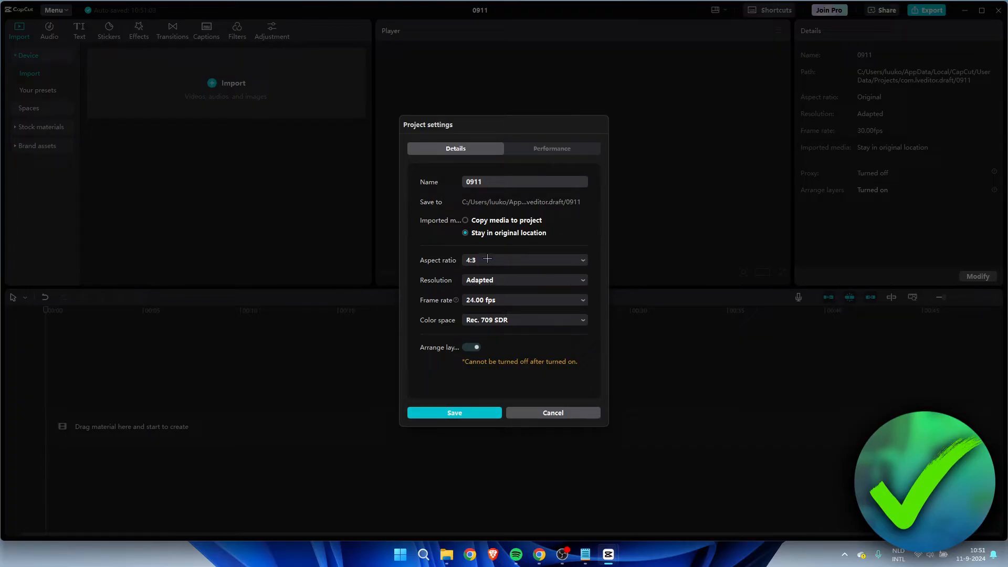
mouse_move(433, 289)
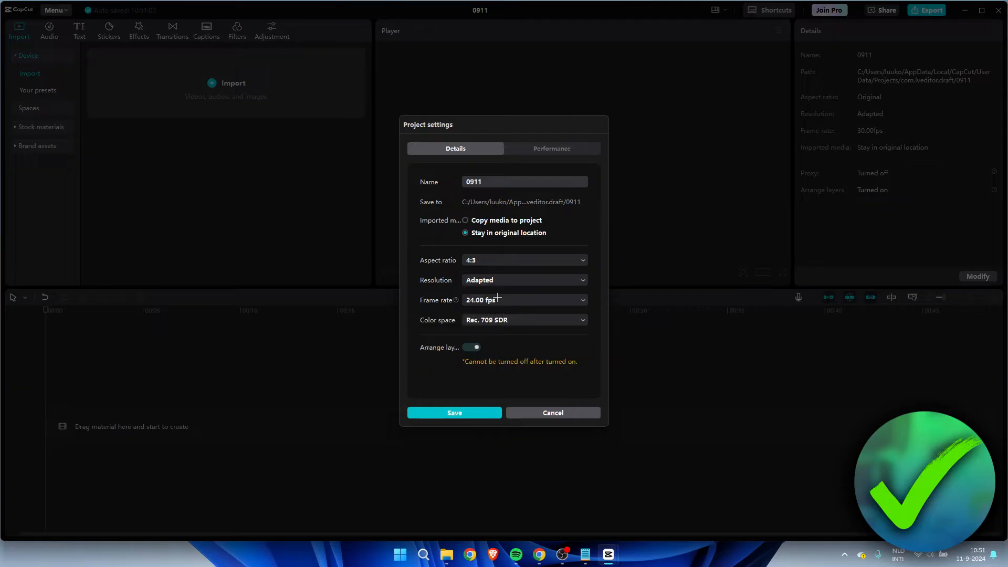
left_click(454, 412)
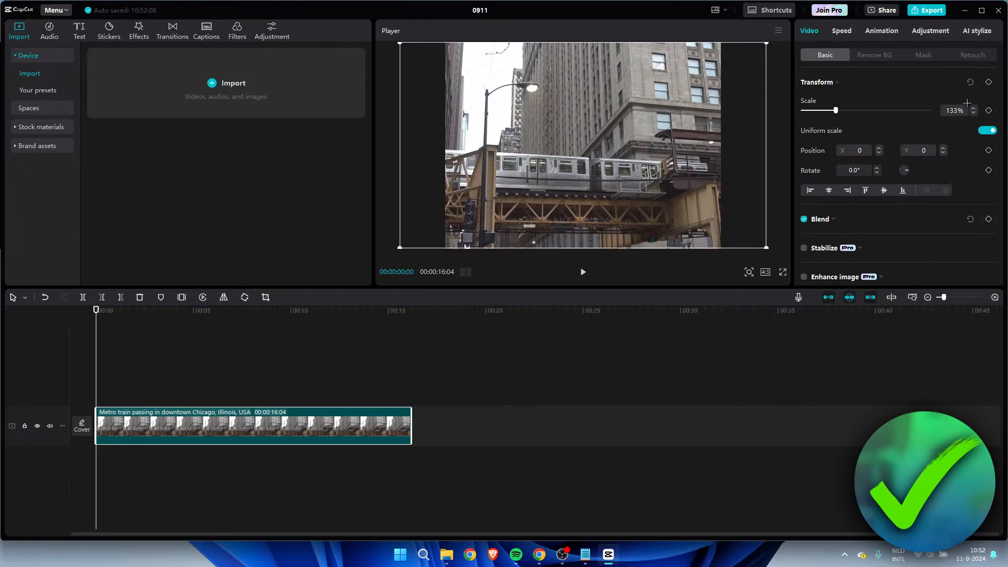
mouse_move(572, 145)
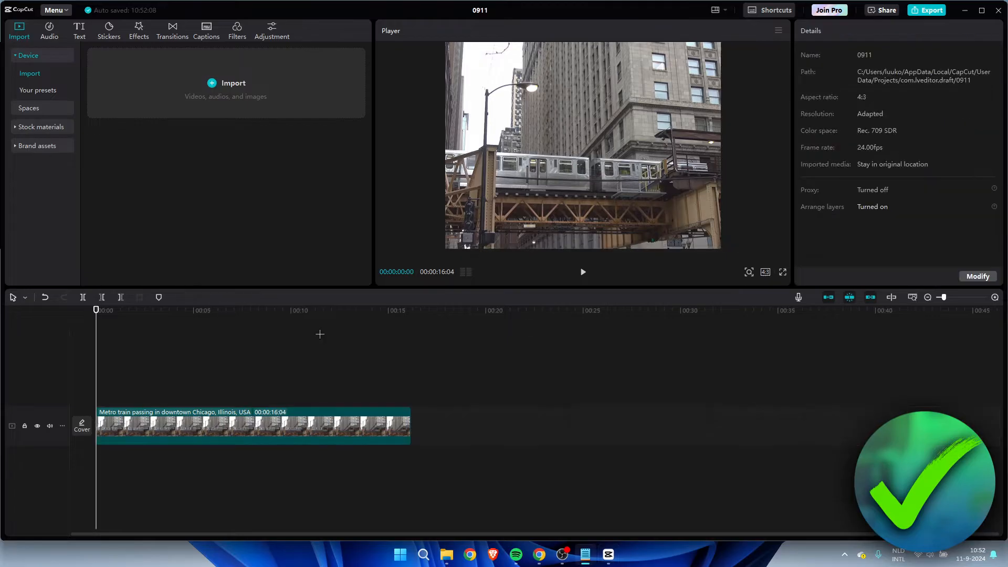
mouse_move(448, 314)
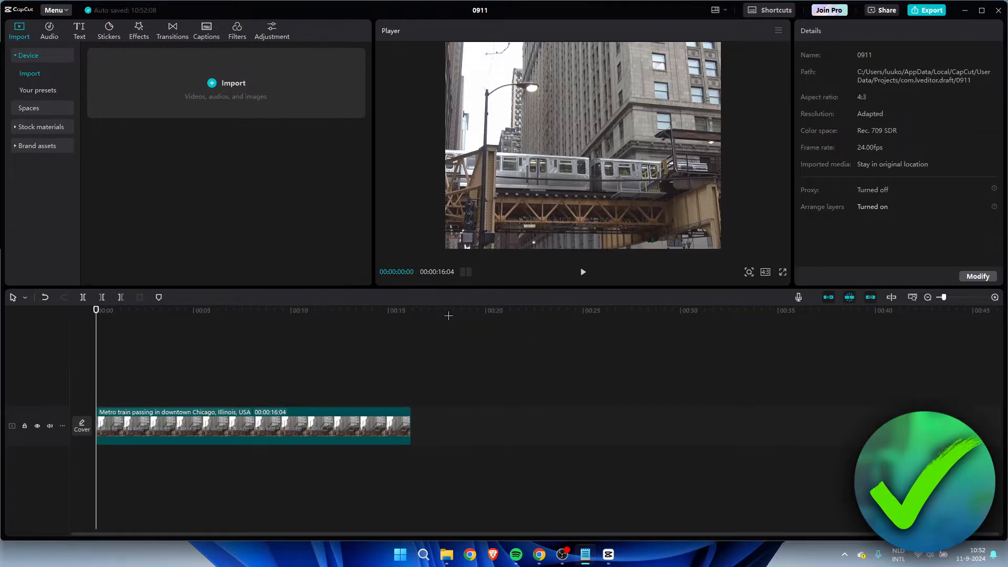
Add the DV Tape effect over the train clip and browse Retro effects for Retro DV 3
left_click(138, 26)
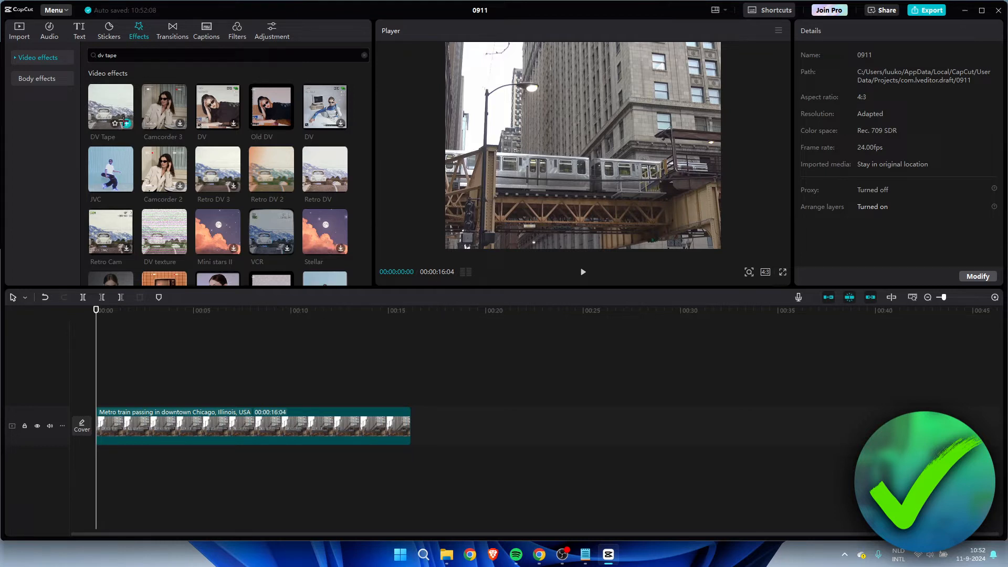
left_click(125, 118)
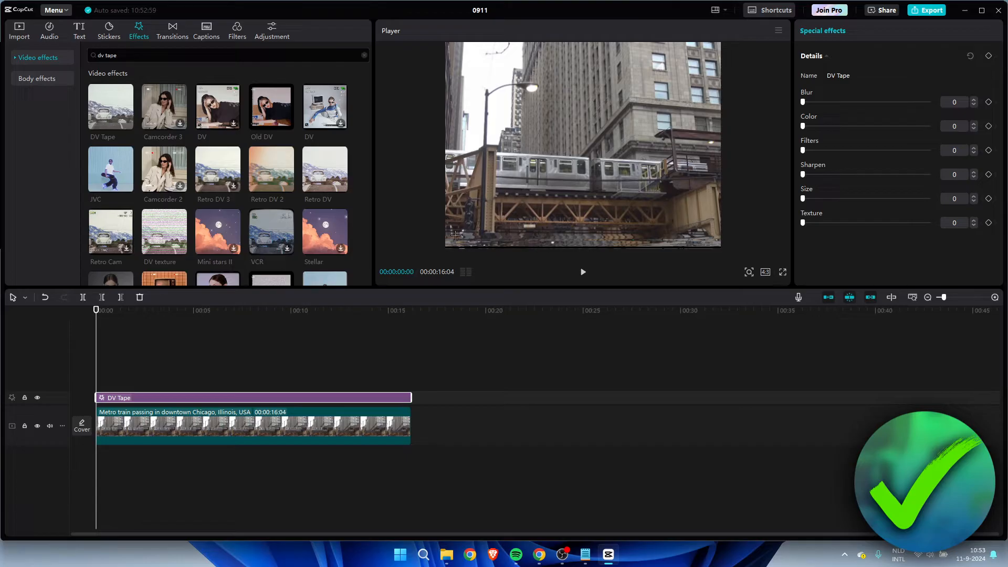
mouse_move(546, 249)
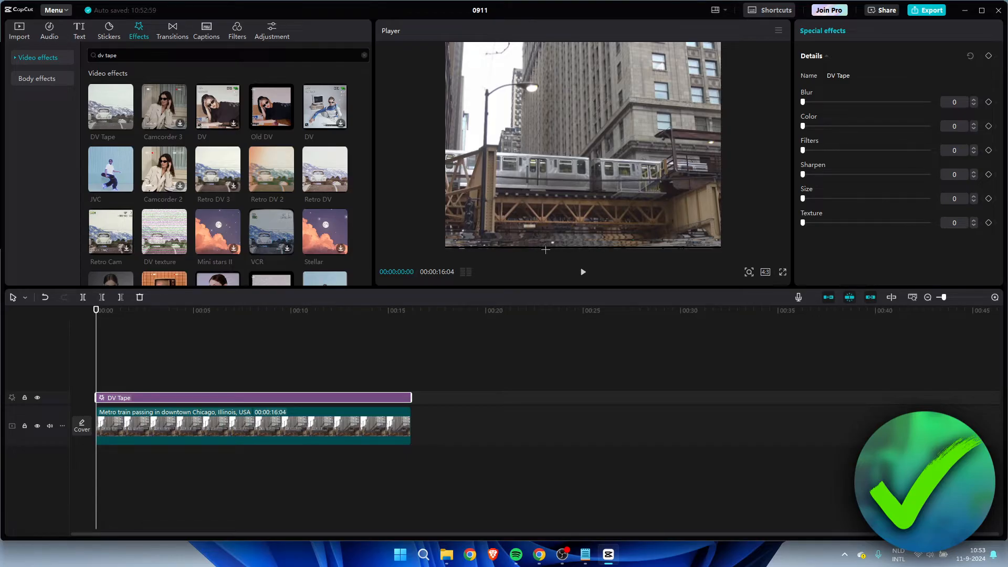
left_click(581, 271)
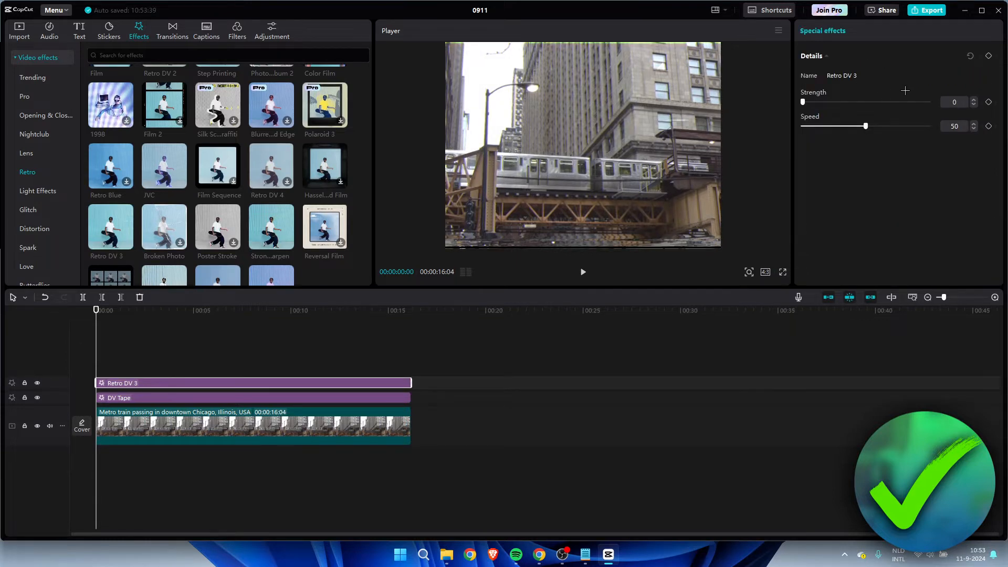
mouse_move(576, 263)
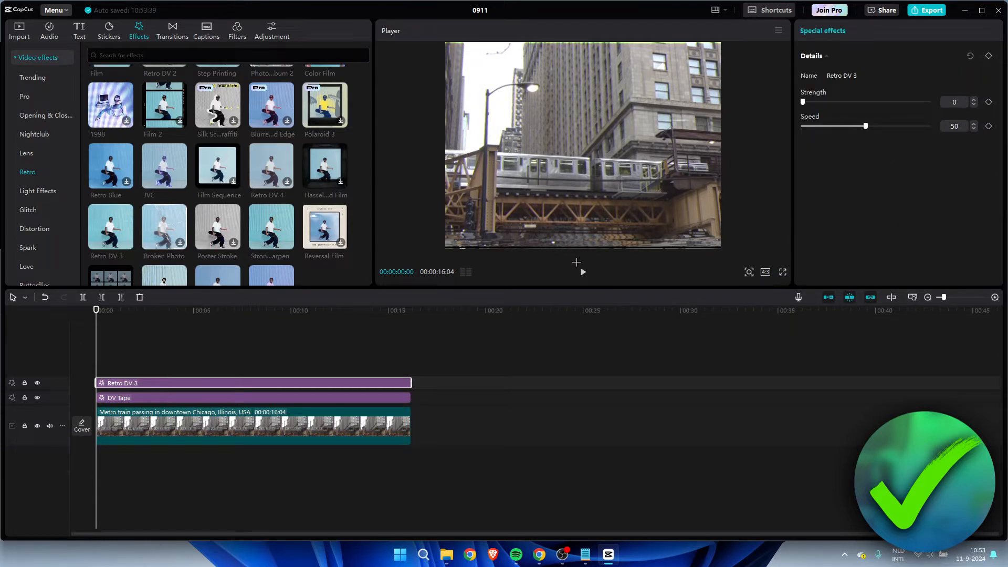
Add the Jitter effect at range 10 and the Oblique Blur effect over the clip
left_click(581, 271)
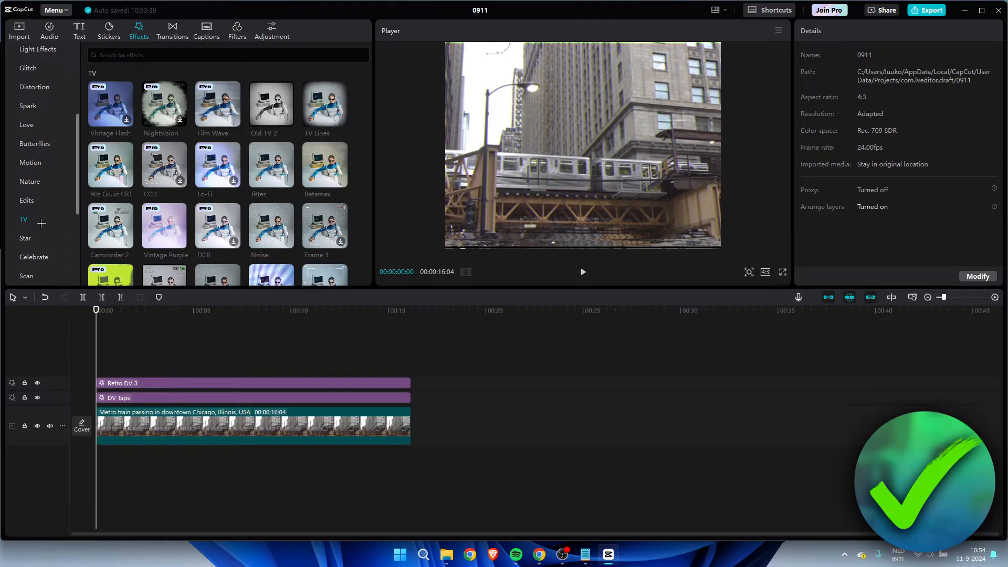
double_click(270, 164)
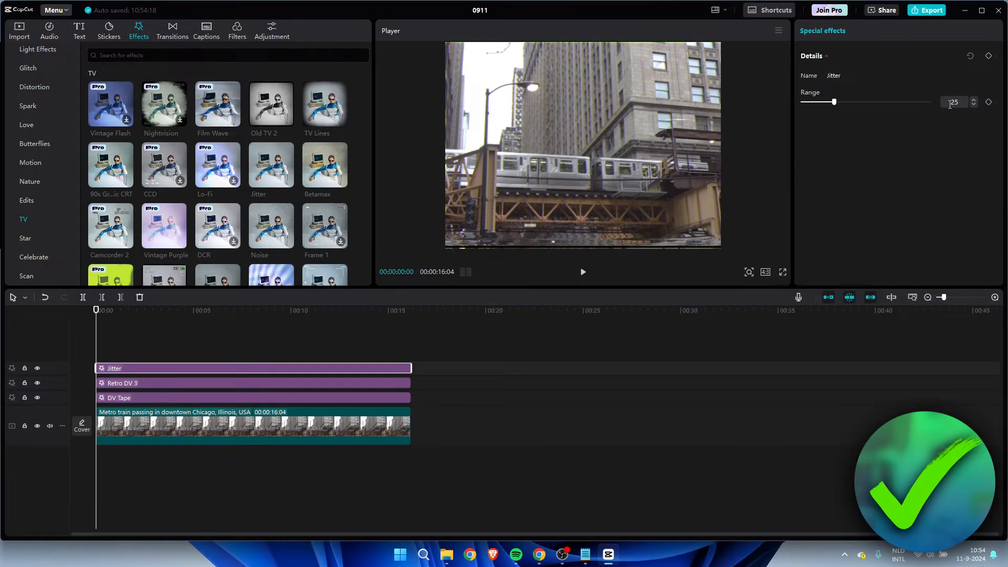
left_click(582, 272)
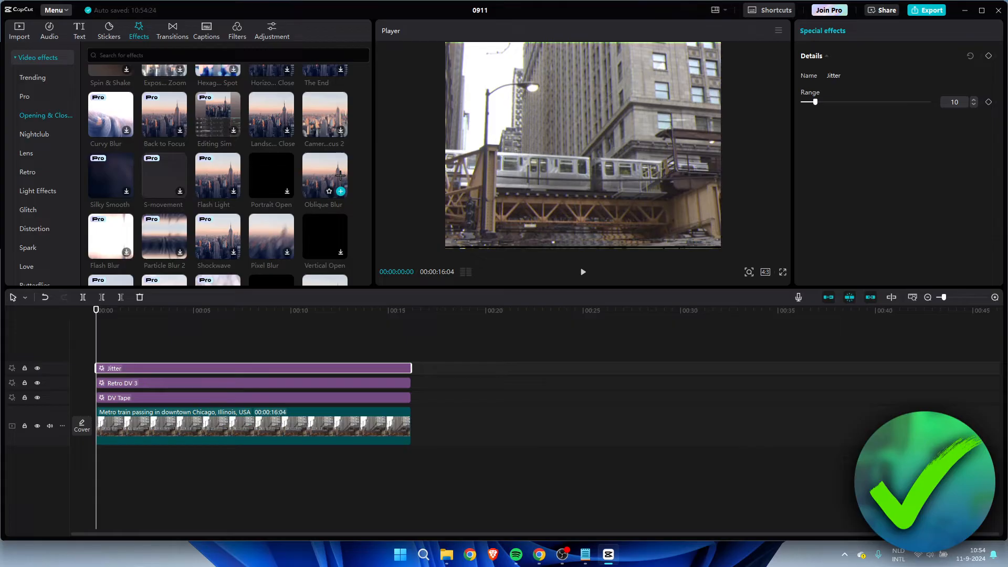
mouse_move(46, 115)
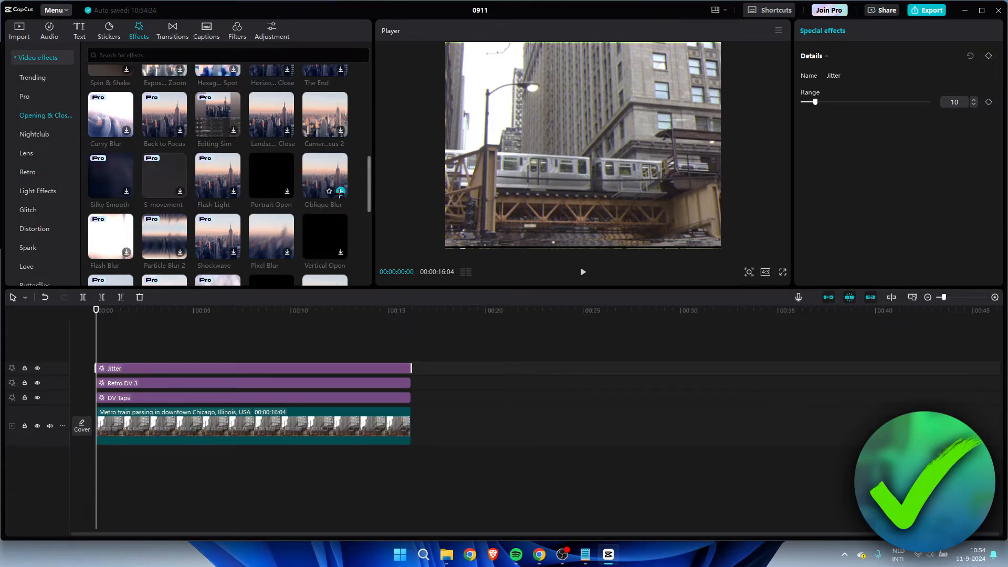
left_click(323, 175)
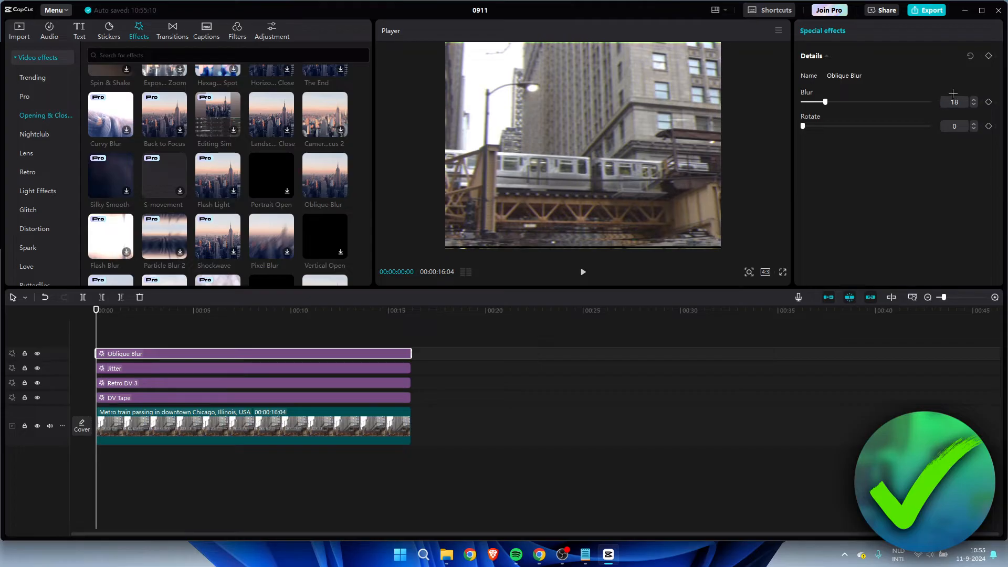
mouse_move(828, 121)
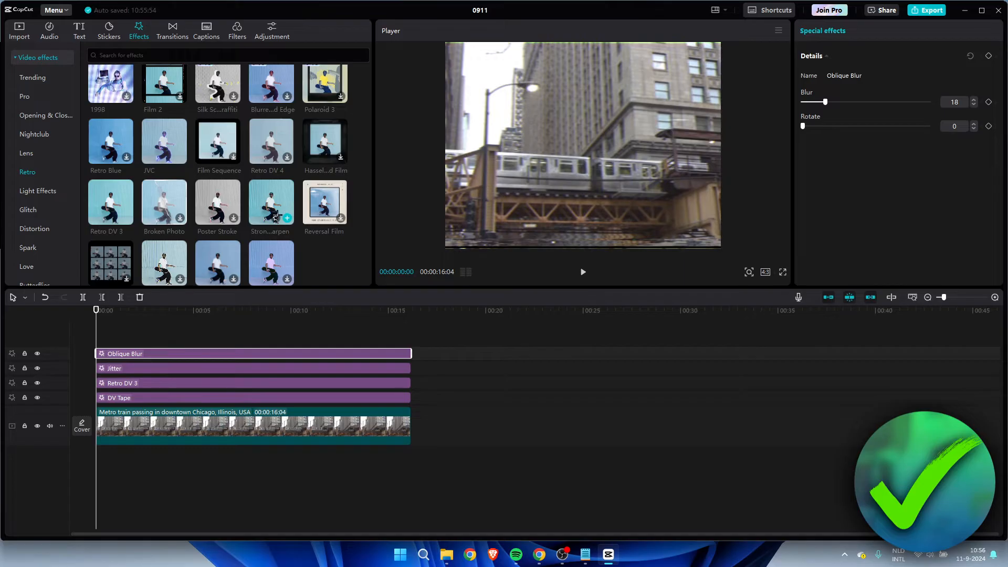
mouse_move(50, 174)
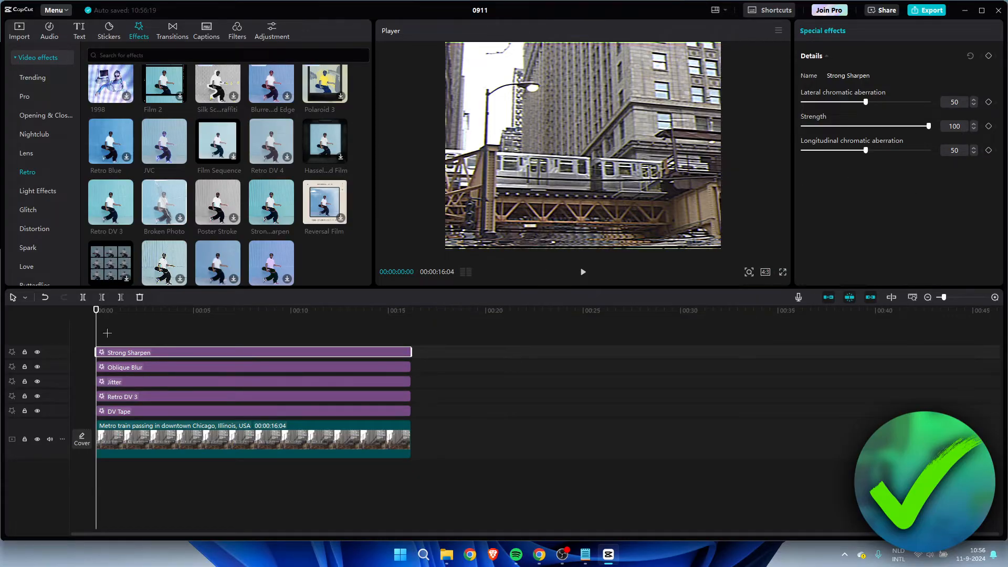
Turn Strong Sharpen back on and add the Blur effect from Lens effects
left_click(36, 367)
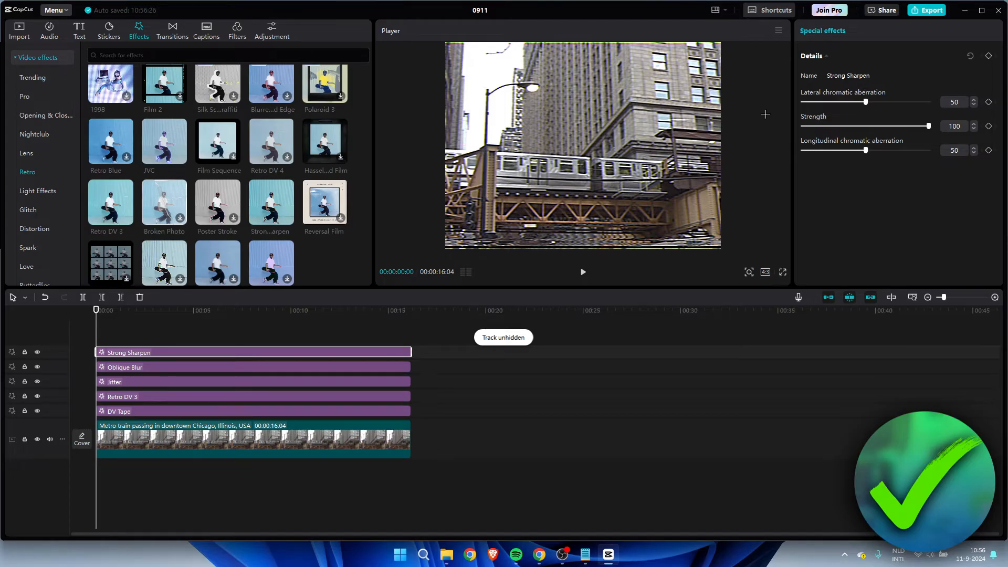
mouse_move(562, 190)
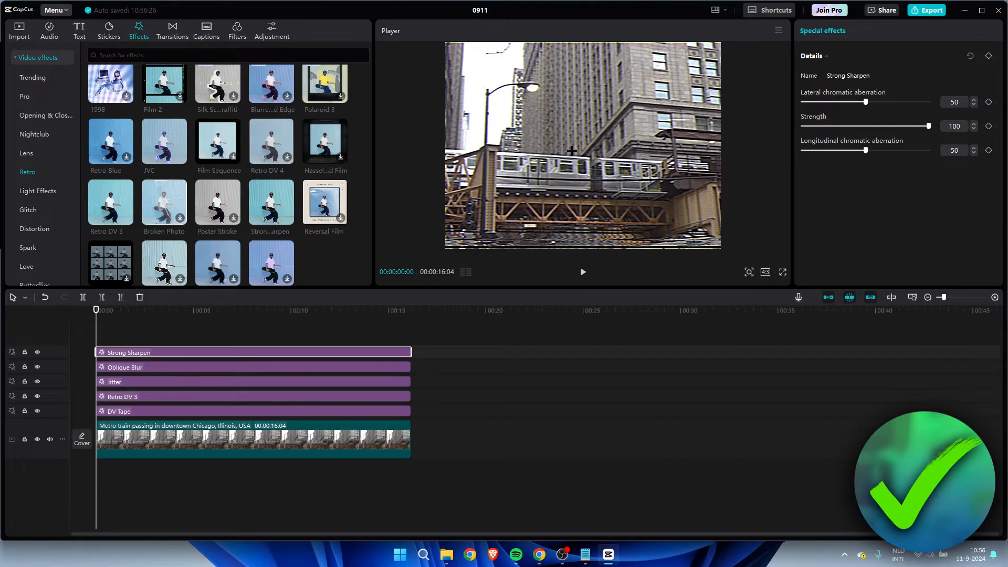
left_click(26, 152)
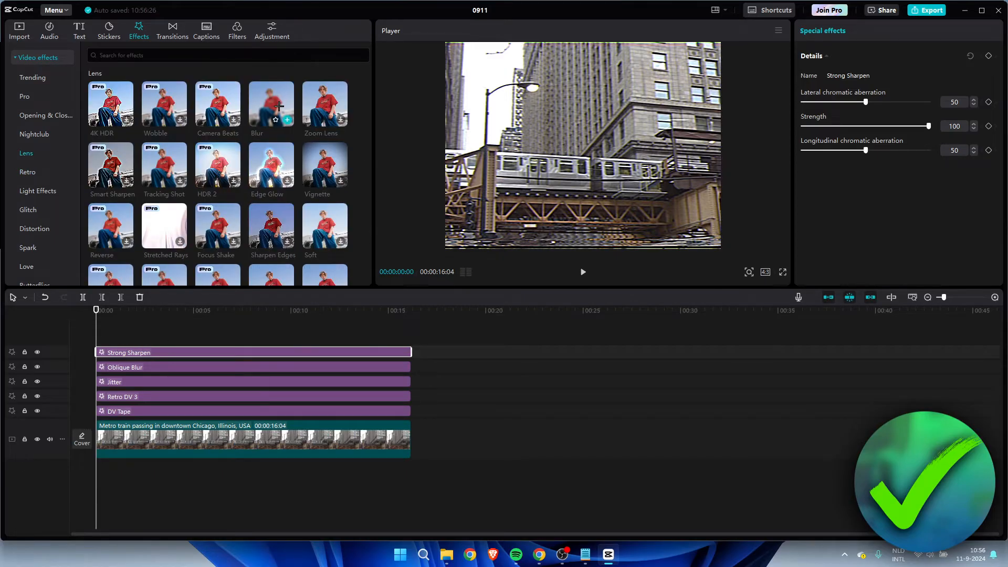
left_click(287, 120)
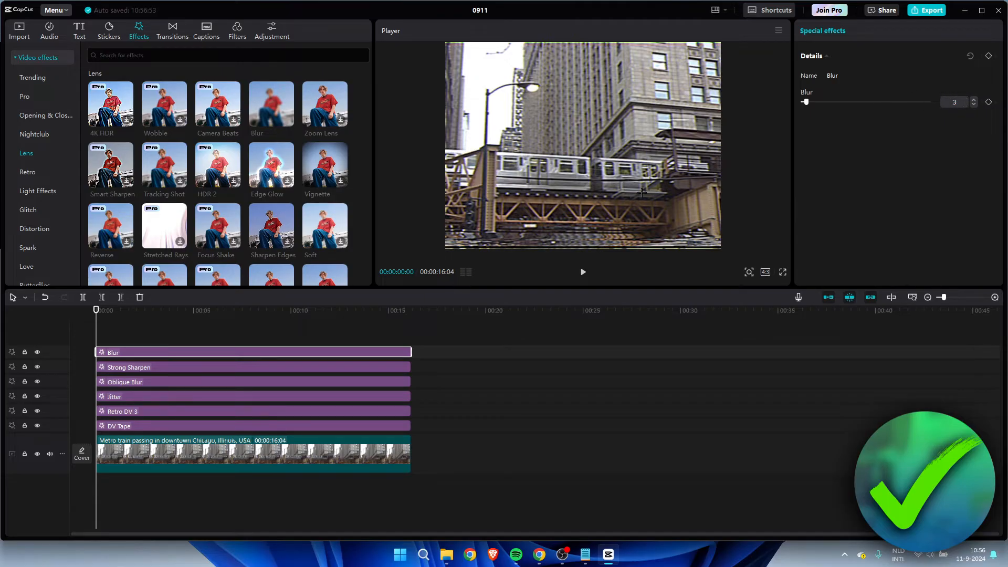
Add Noise from TV effects and toggle its track visibility to compare
left_click(36, 352)
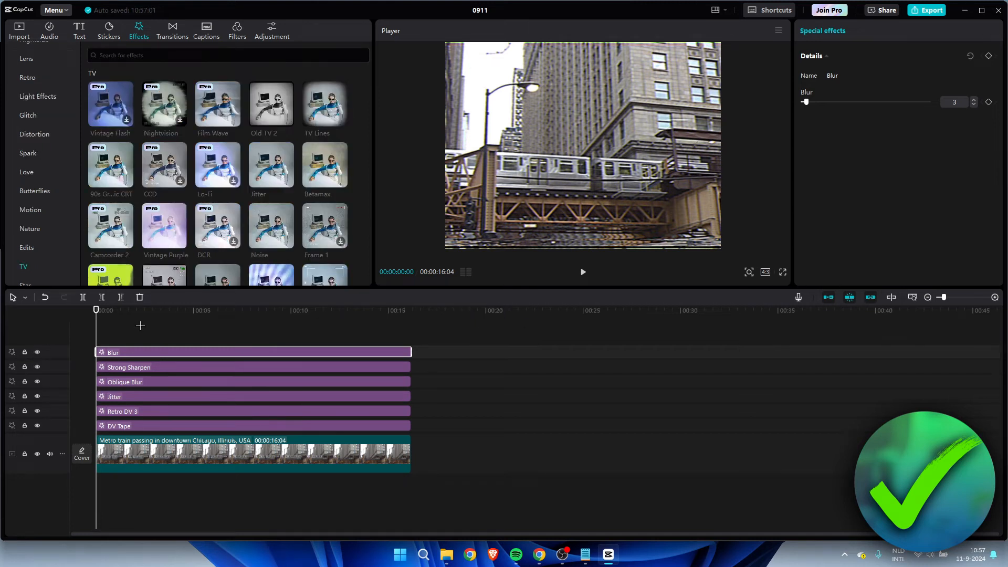
mouse_move(295, 223)
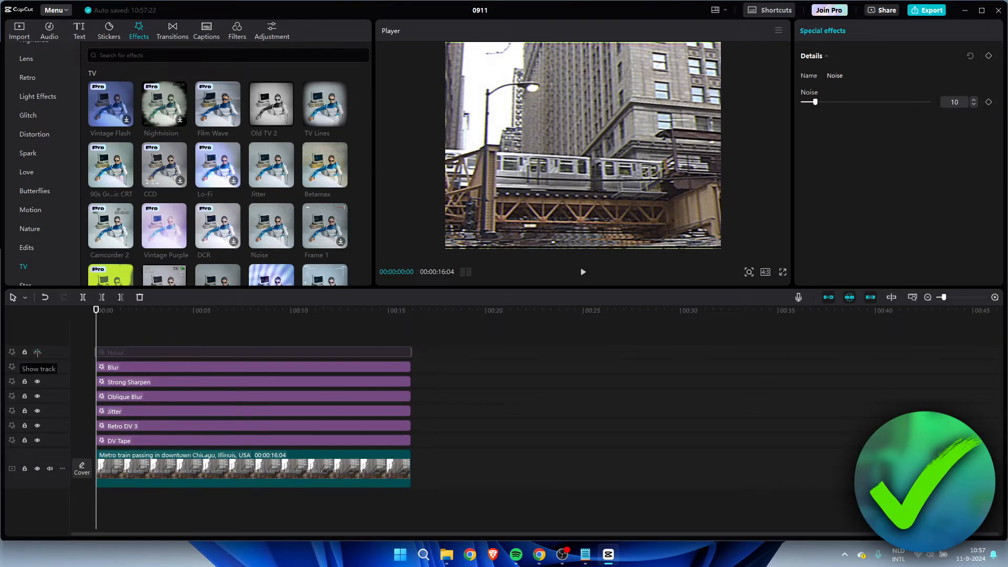
left_click(37, 351)
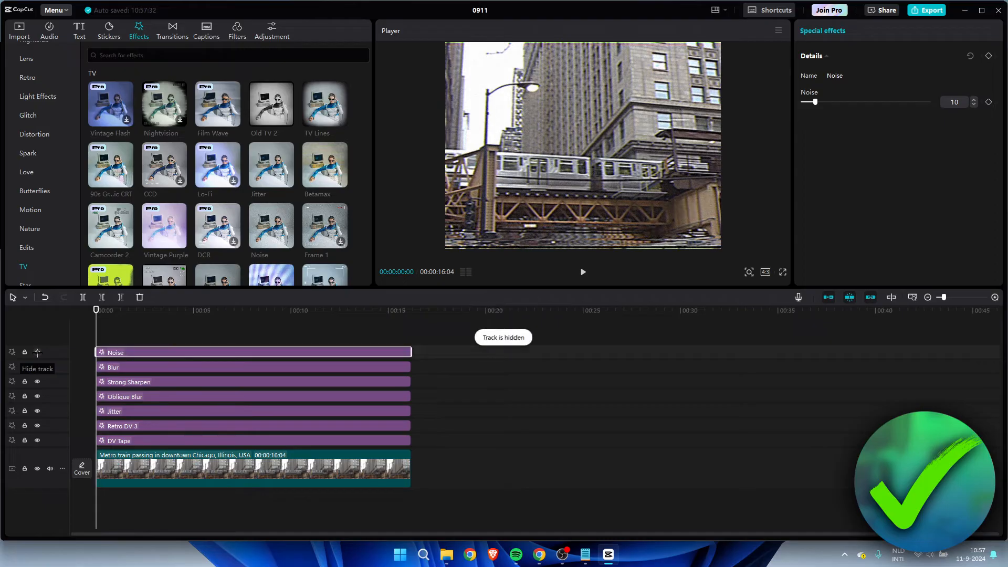
left_click(19, 30)
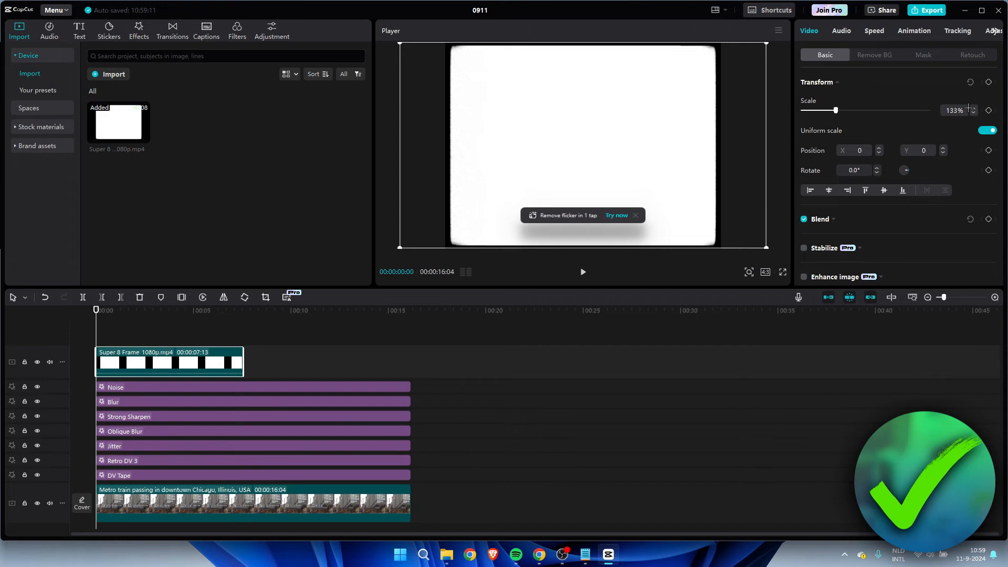
Set the Super 8 Frame overlay's blend mode to Multiply
left_click(832, 220)
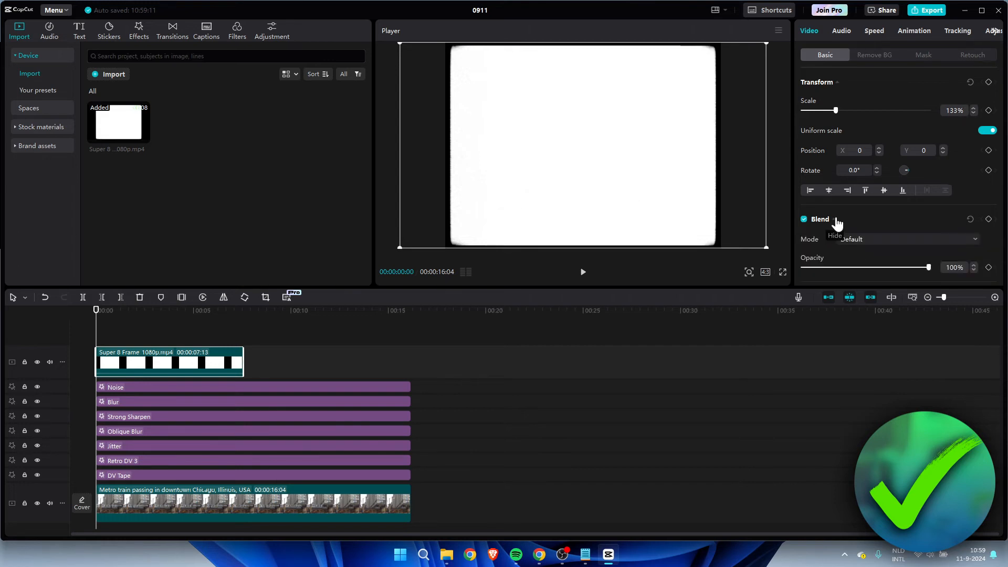
scroll("down", 3)
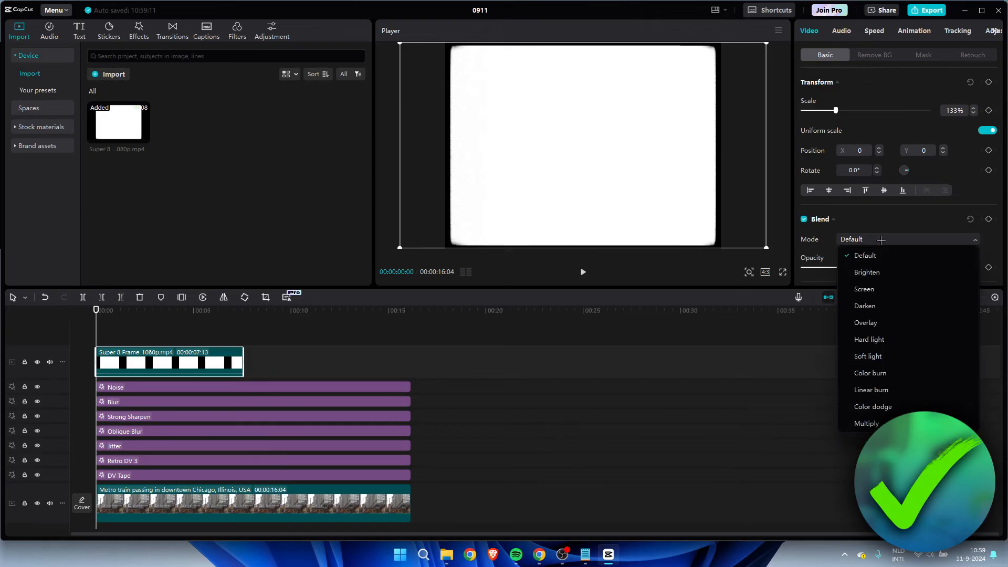
left_click(867, 423)
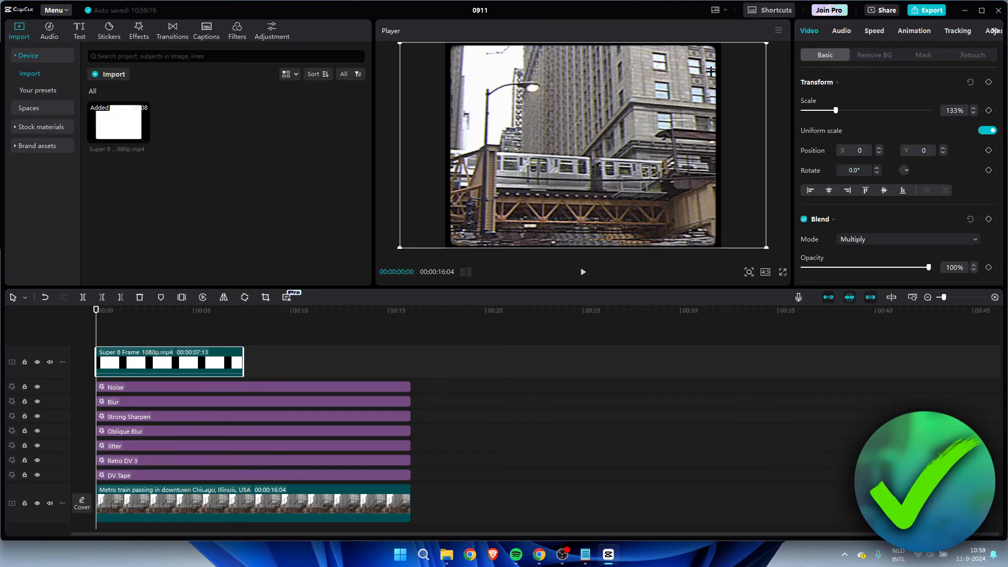
mouse_move(482, 194)
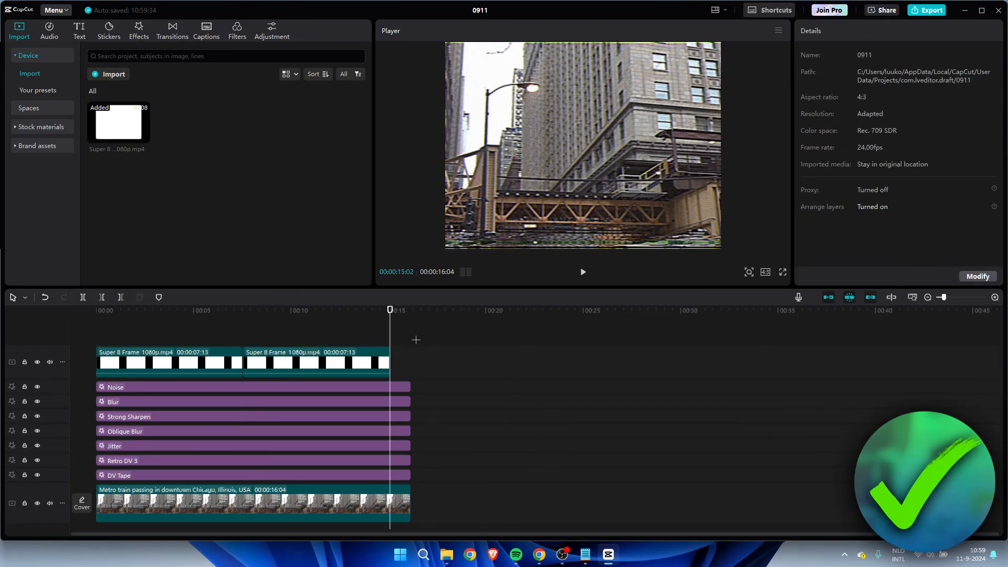
Paste a third Super 8 Frame copy so the overlay reaches the clip's end
left_click(427, 360)
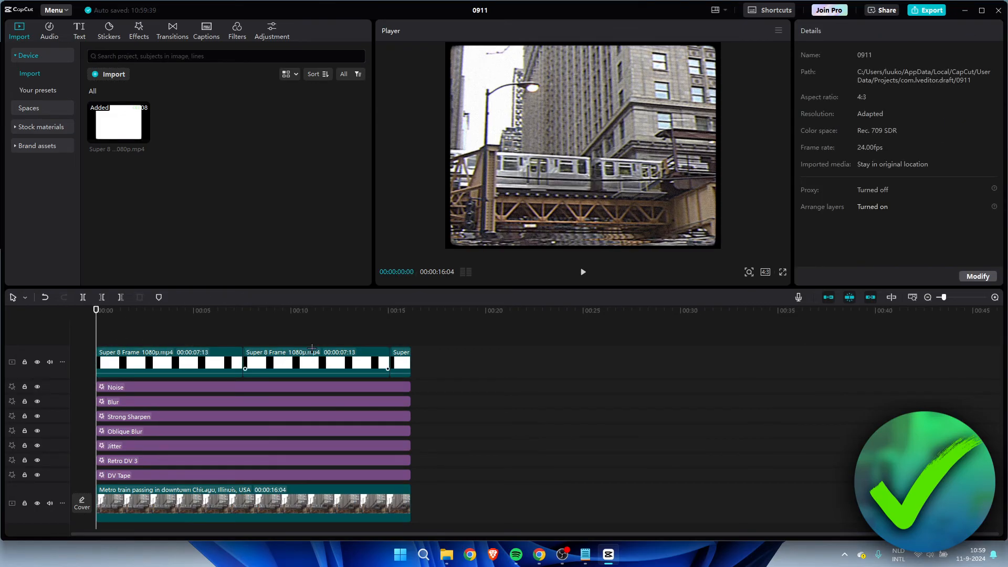
left_click(236, 30)
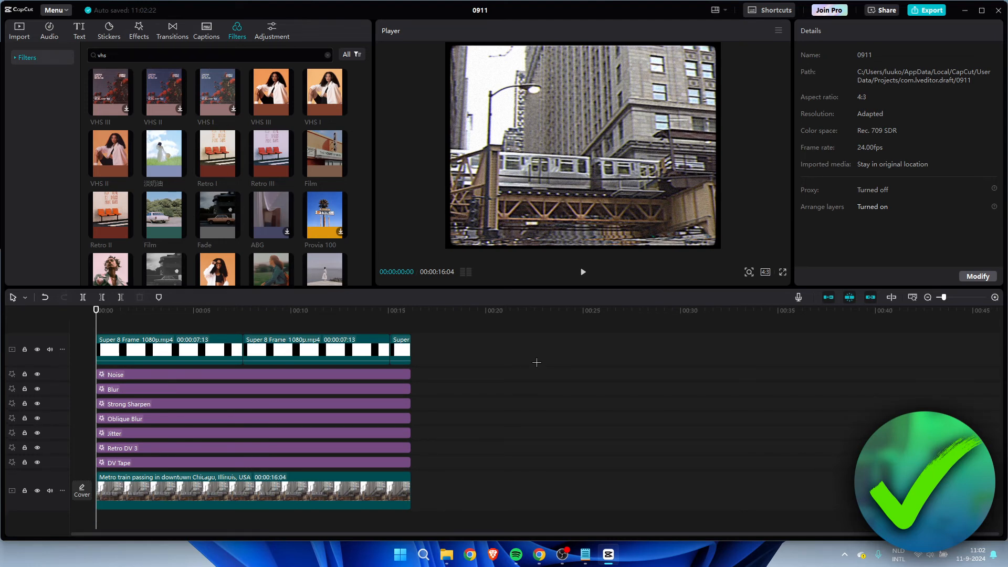
mouse_move(362, 298)
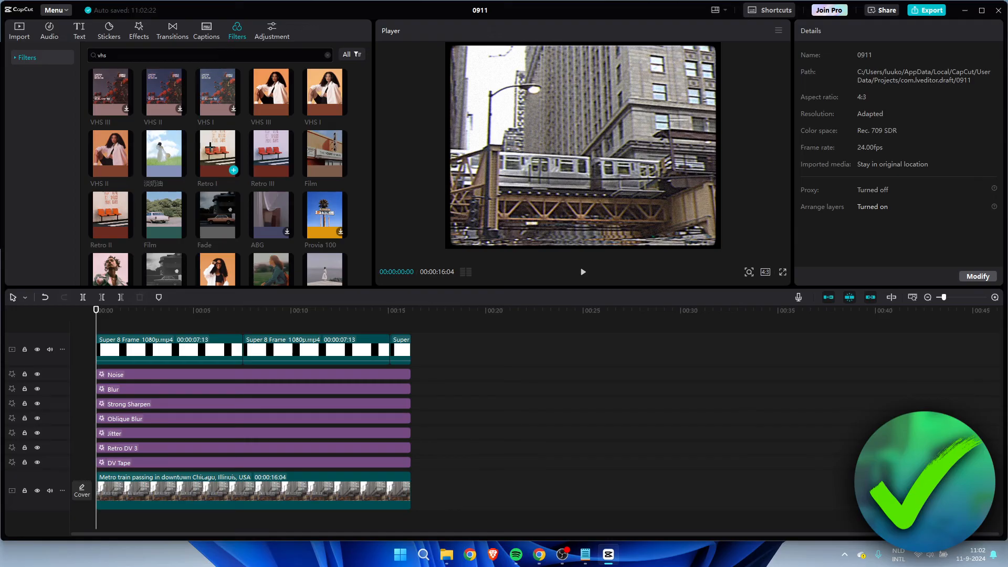
Add the Retro I filter at intensity 30 and toggle its track off and on
left_click(233, 169)
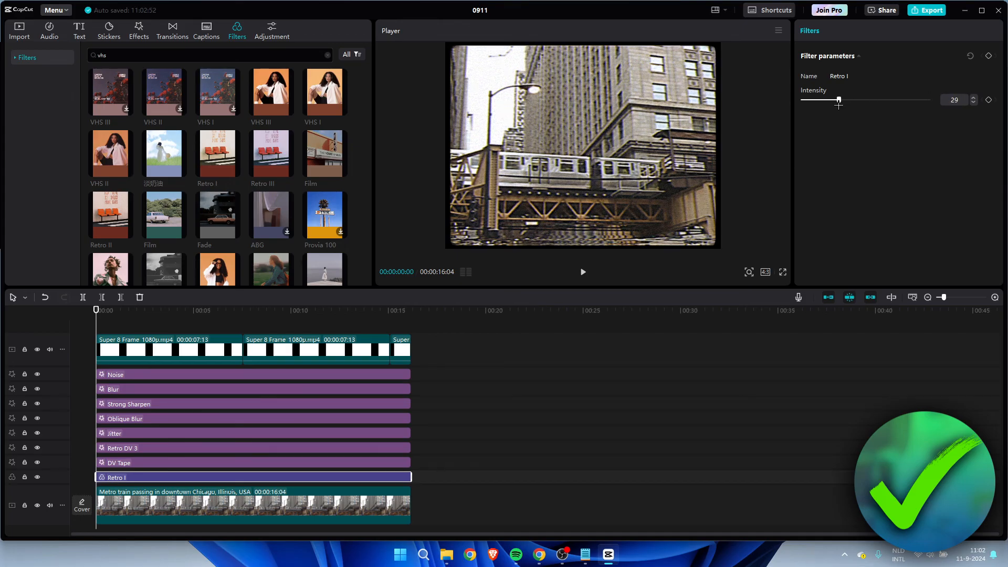
left_click(971, 97)
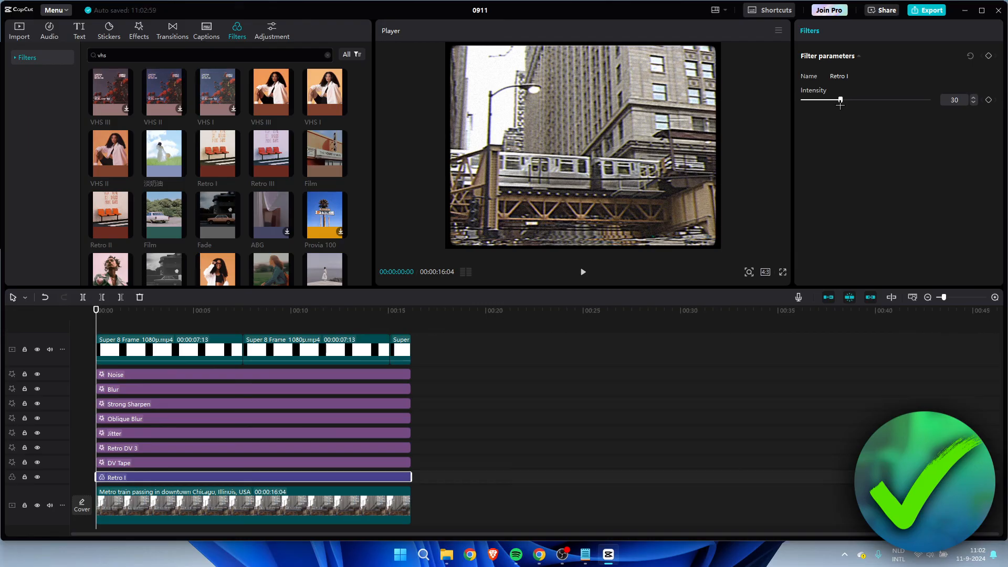
left_click(36, 477)
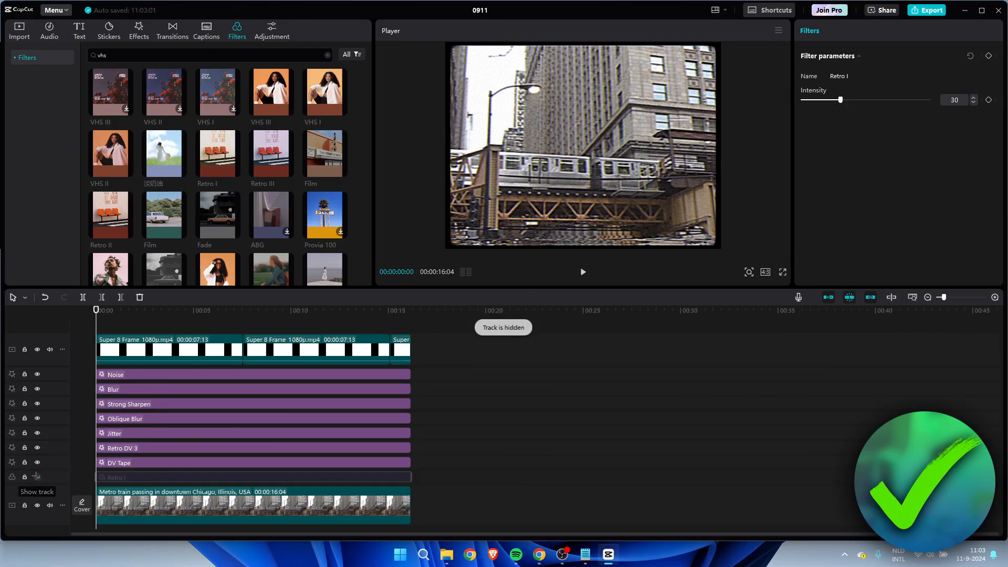
left_click(37, 477)
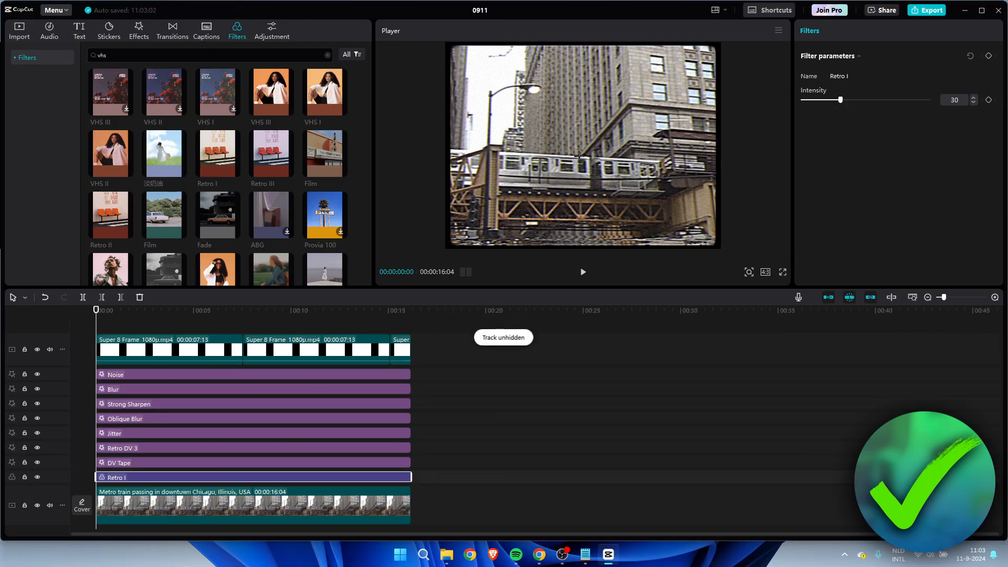
mouse_move(592, 362)
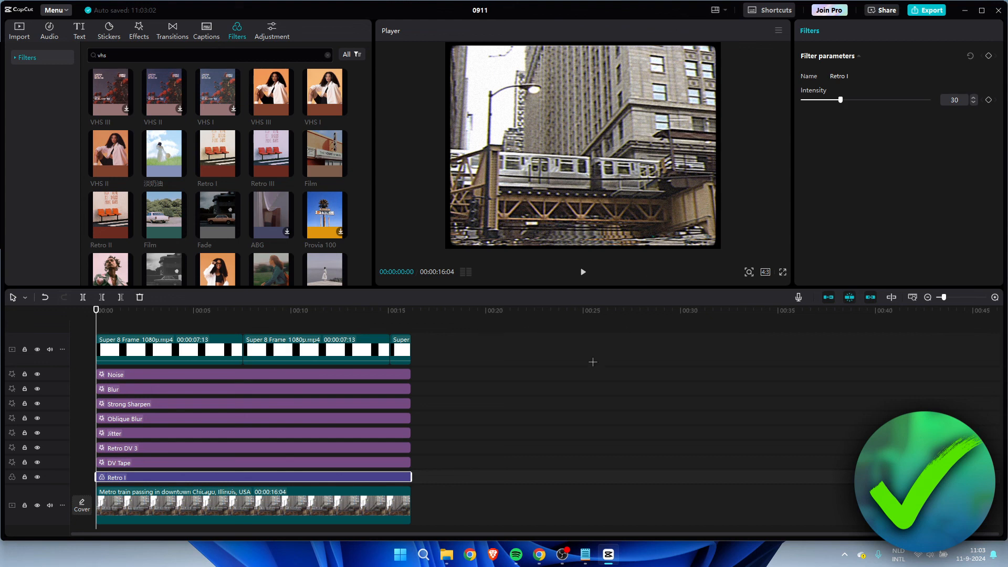